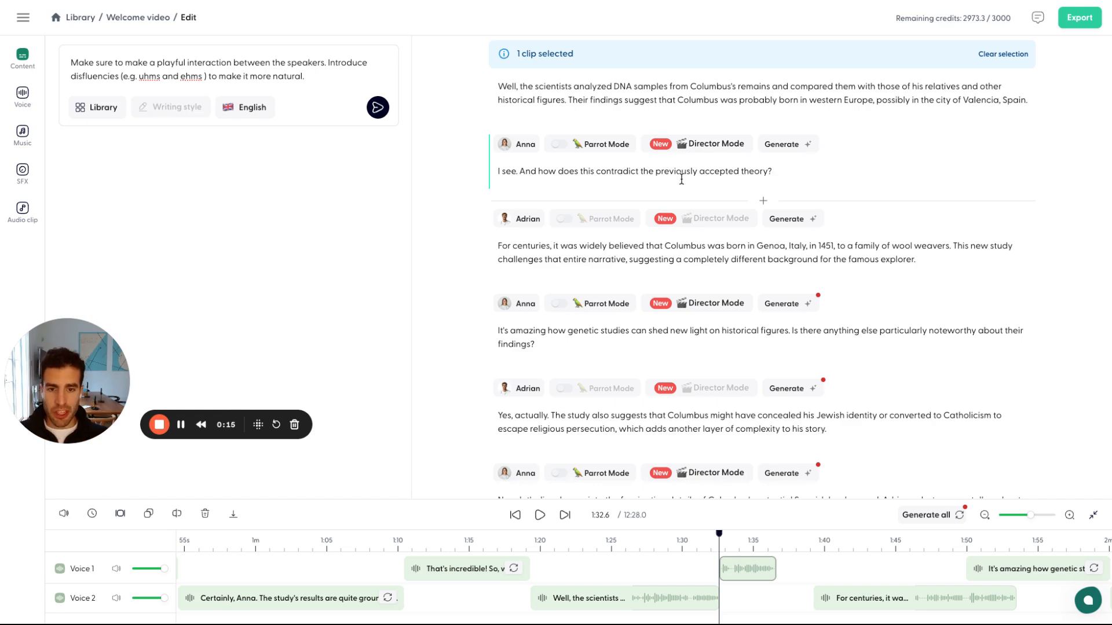
# Play Anna's original line in Director Mode and request it more excited, emphasizing 'previously'
pyautogui.click(711, 144)
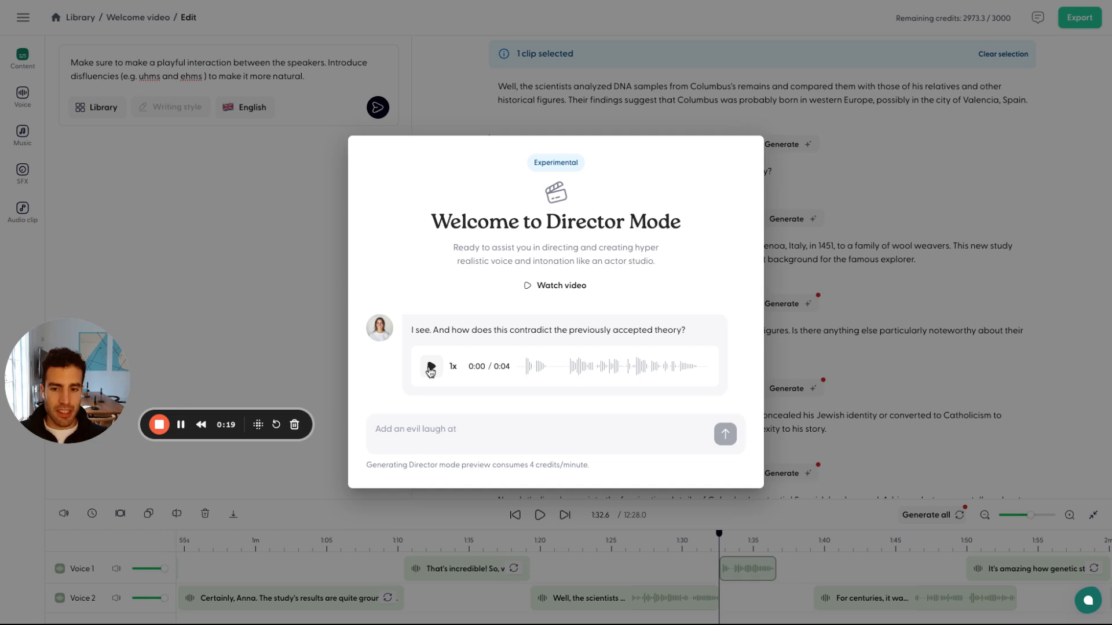
pyautogui.click(431, 367)
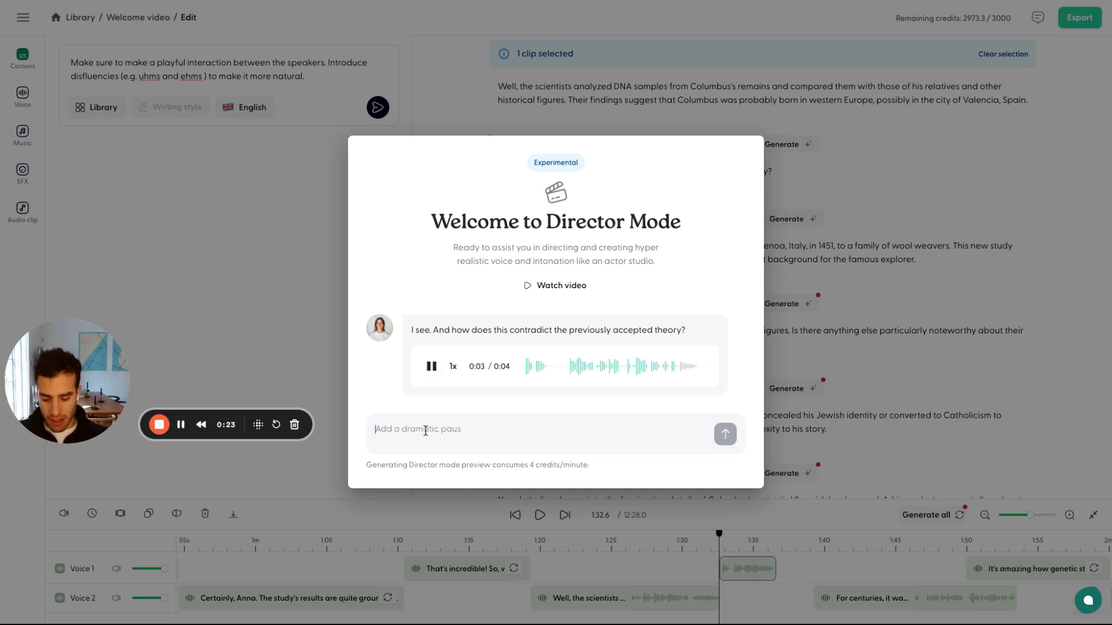
pyautogui.write('Can you make')
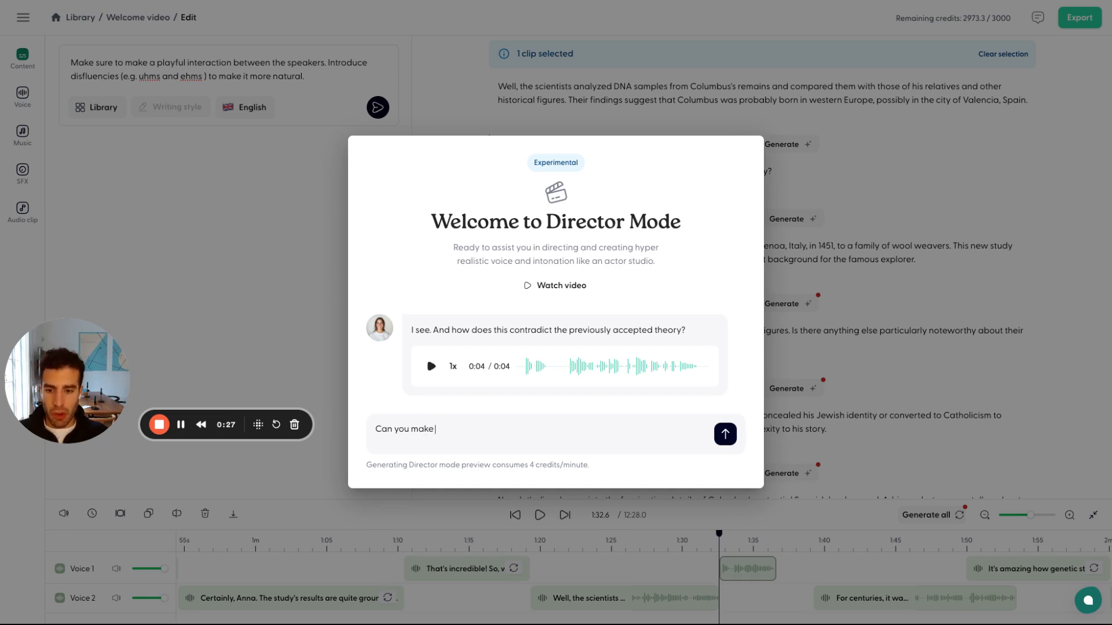
pyautogui.write('this')
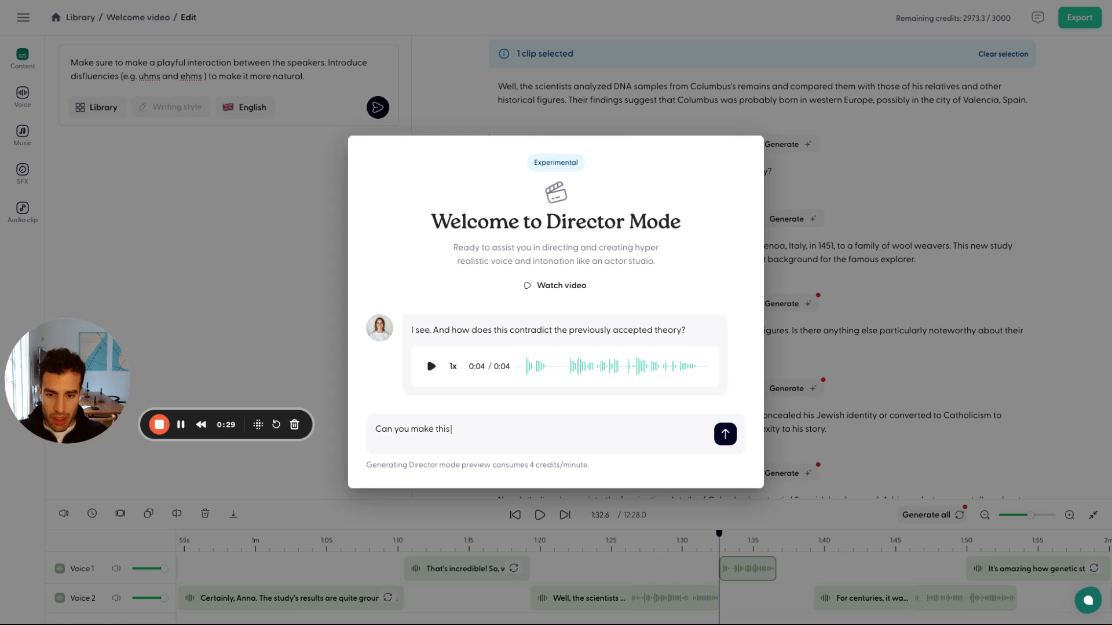
pyautogui.write('more excited and')
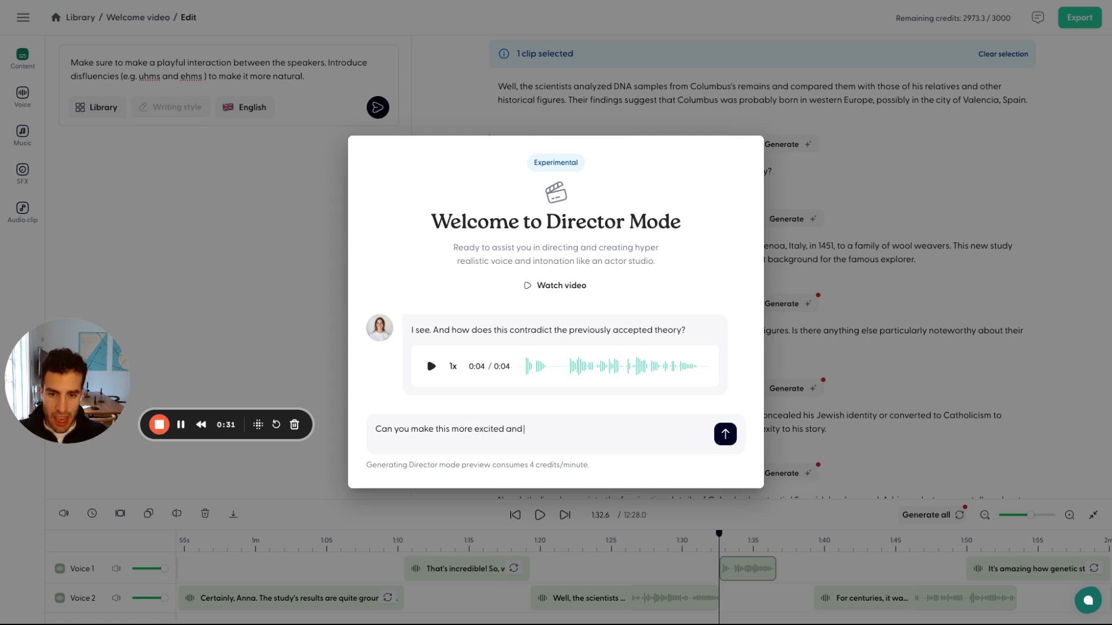
pyautogui.write('emphasi')
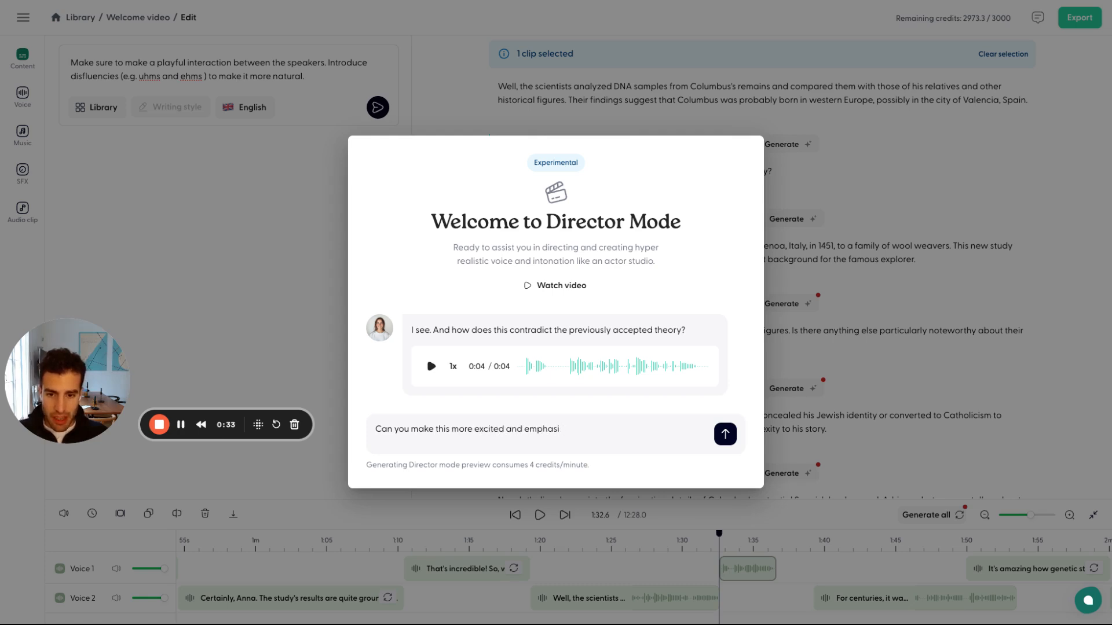
pyautogui.write('ze')
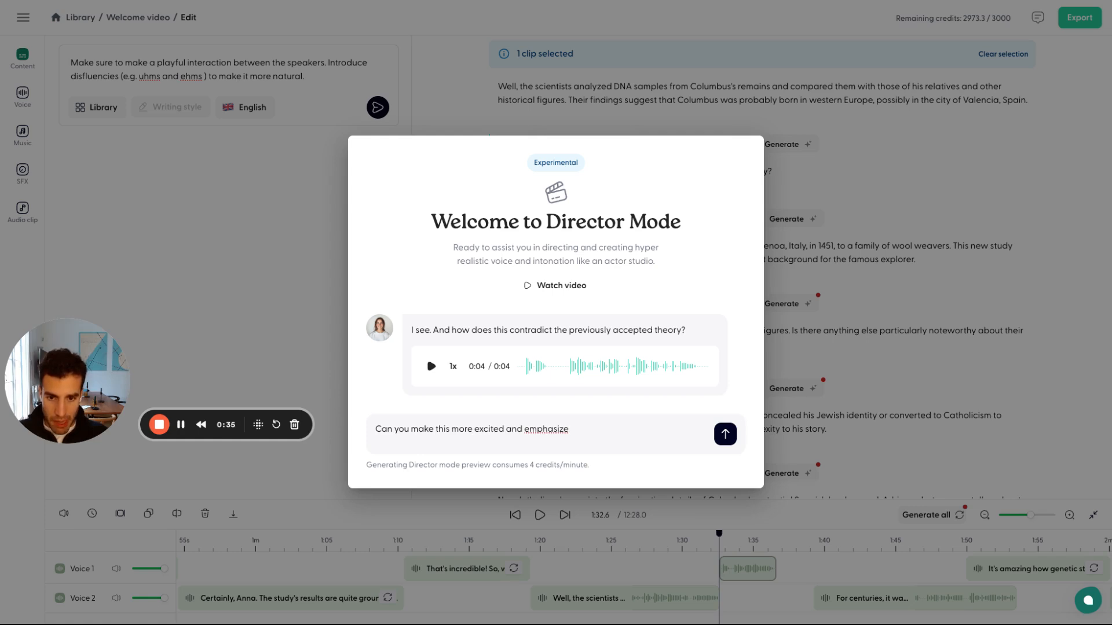
pyautogui.write('previously')
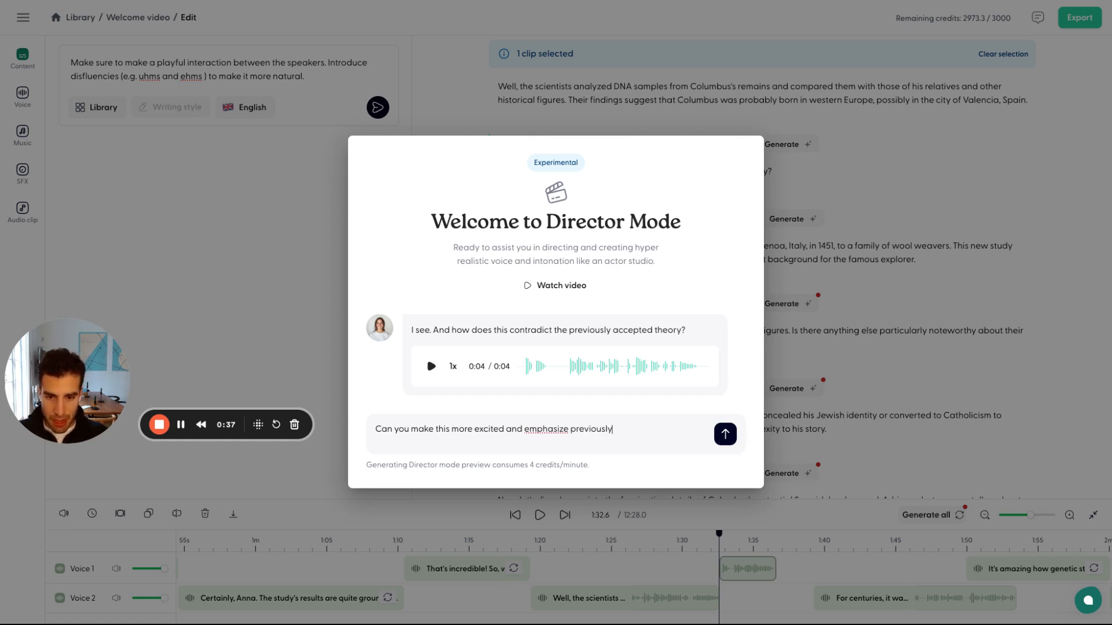
pyautogui.click(724, 434)
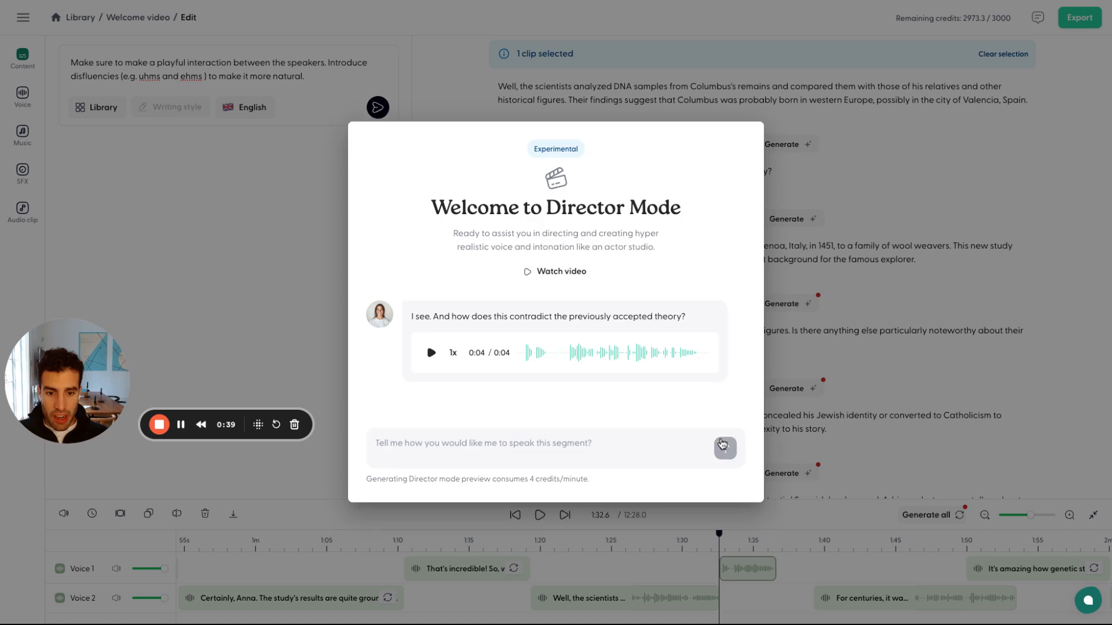
# Wait for the new excited five-second take and play it through
pyautogui.click(724, 448)
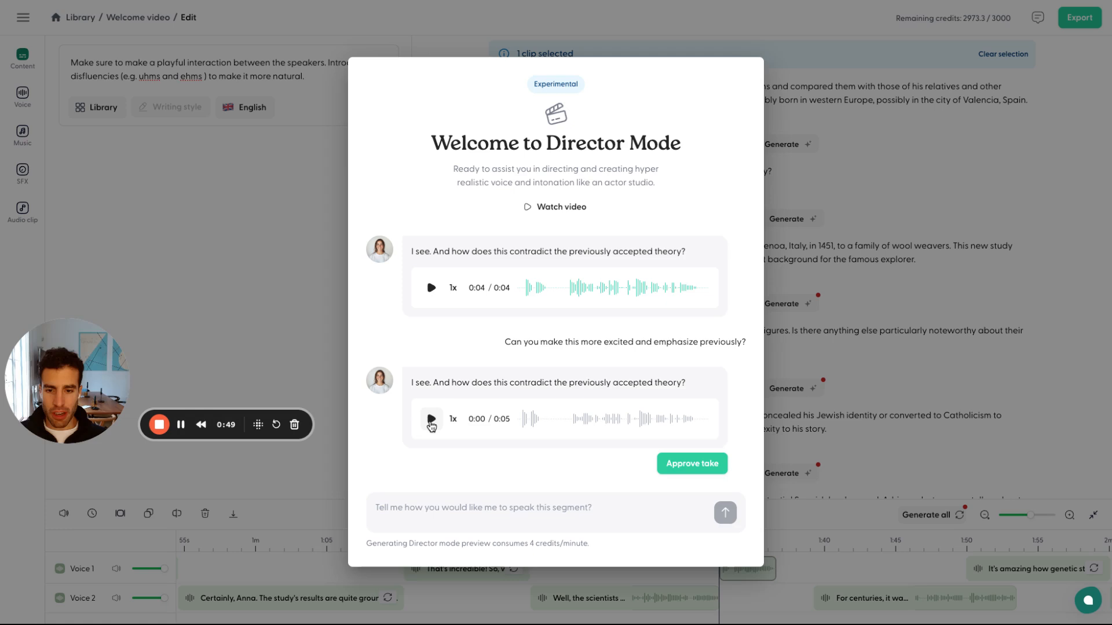
pyautogui.click(430, 420)
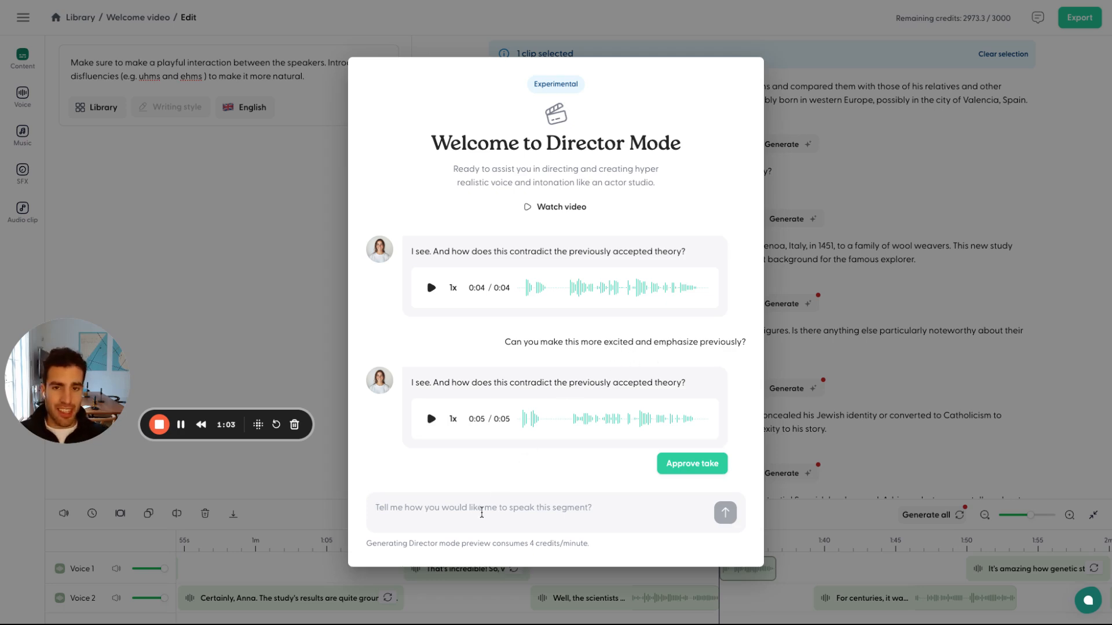
# Request a deep French accent, play the generated take, and approve it
pyautogui.write('Can')
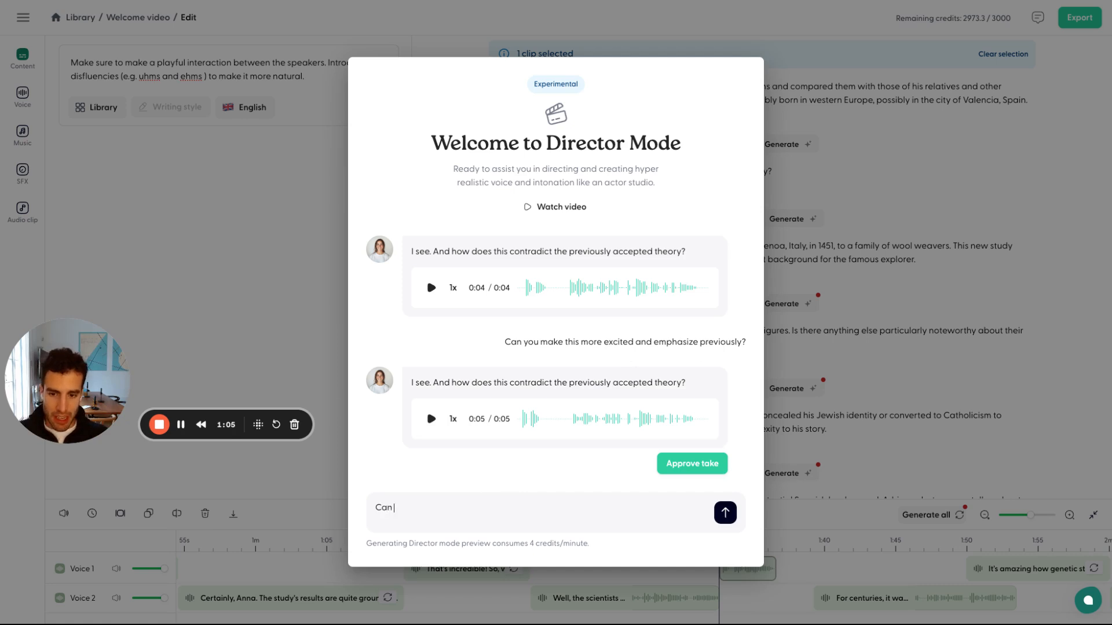
pyautogui.write('you')
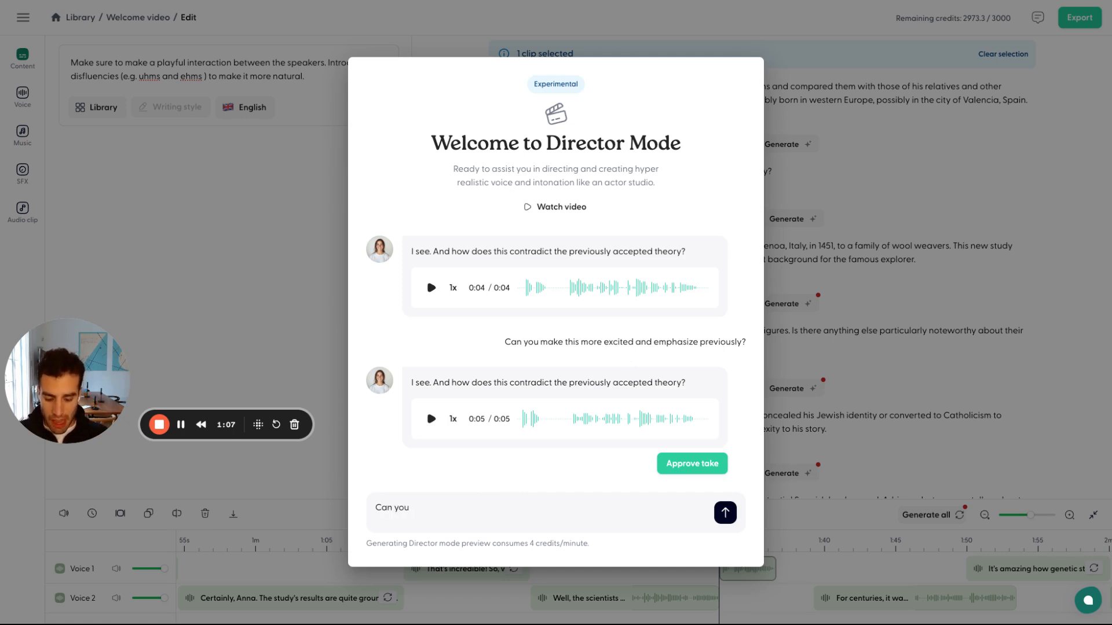
pyautogui.write('have a deep french accent?')
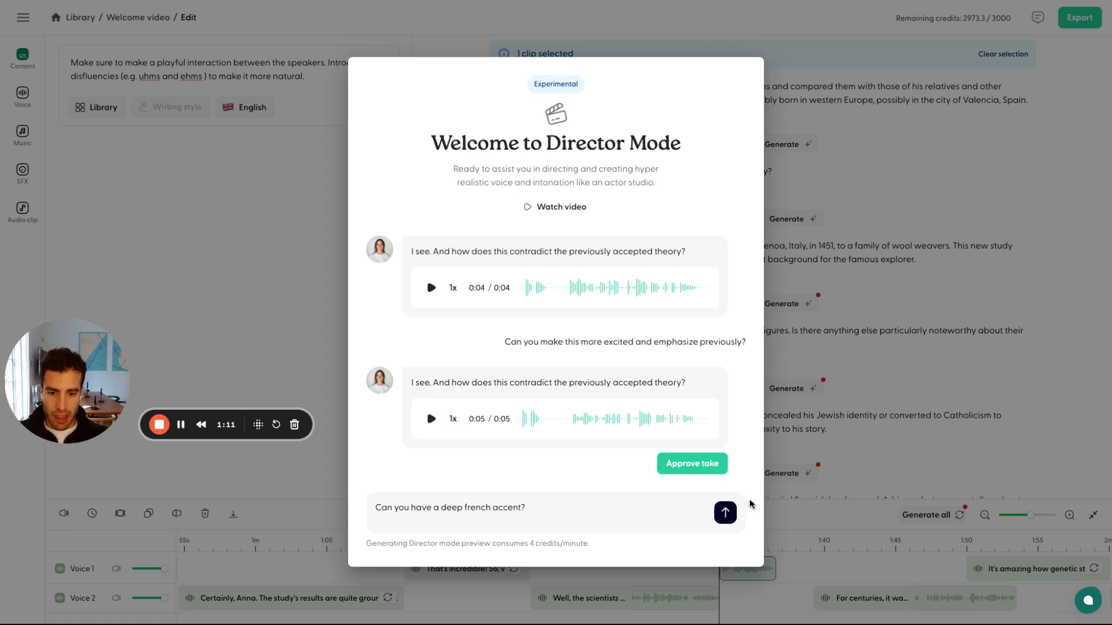
pyautogui.click(724, 513)
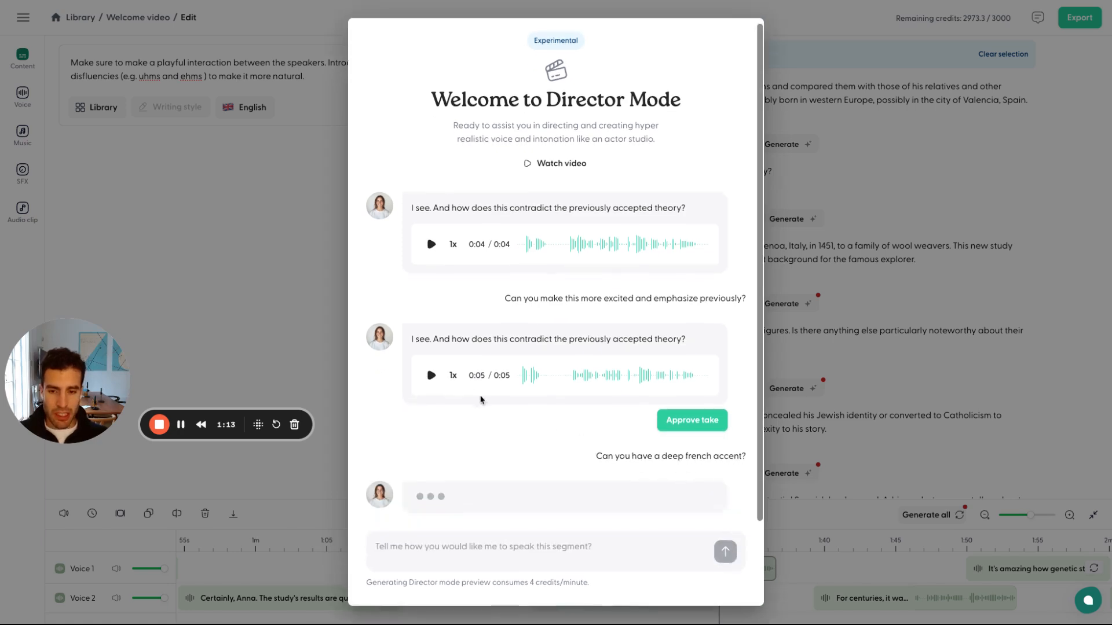
pyautogui.moveTo(559, 382)
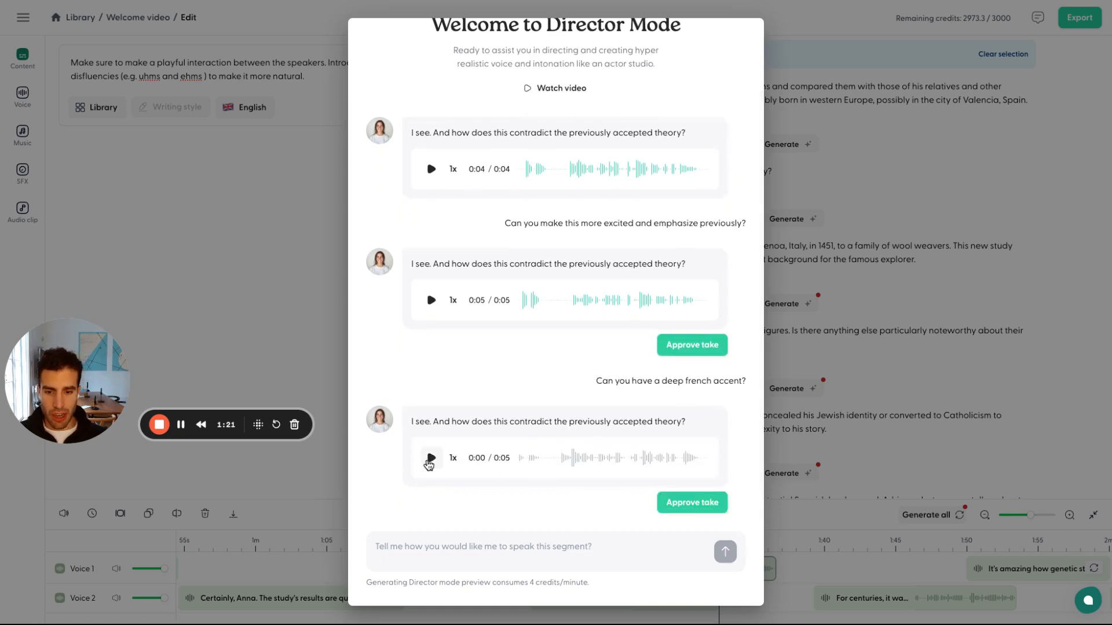
pyautogui.click(431, 457)
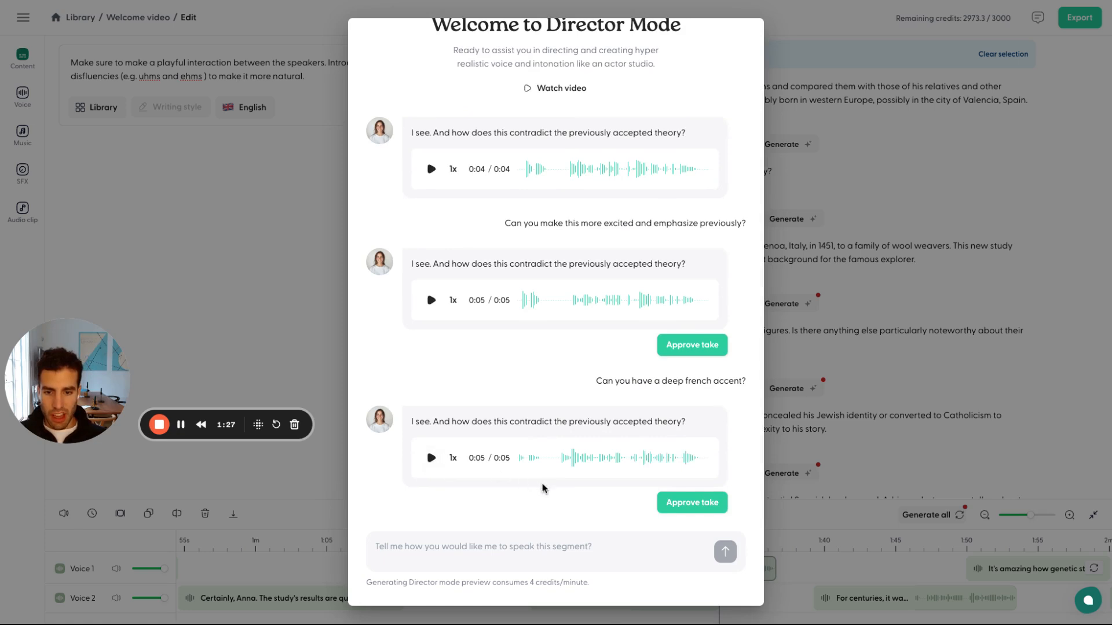
pyautogui.moveTo(536, 502)
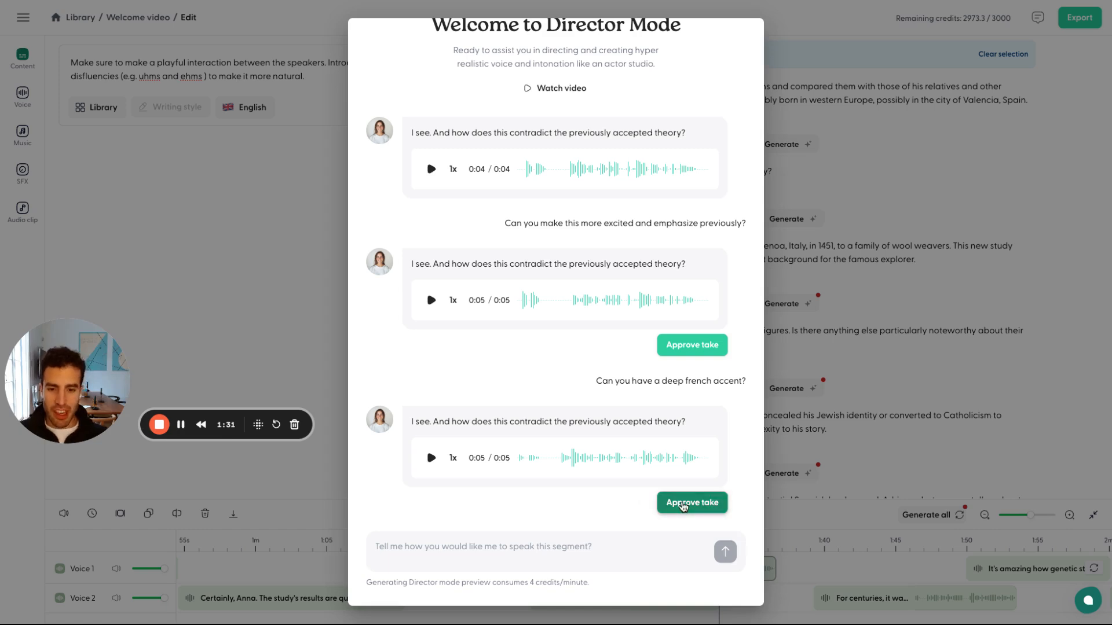
pyautogui.moveTo(615, 465)
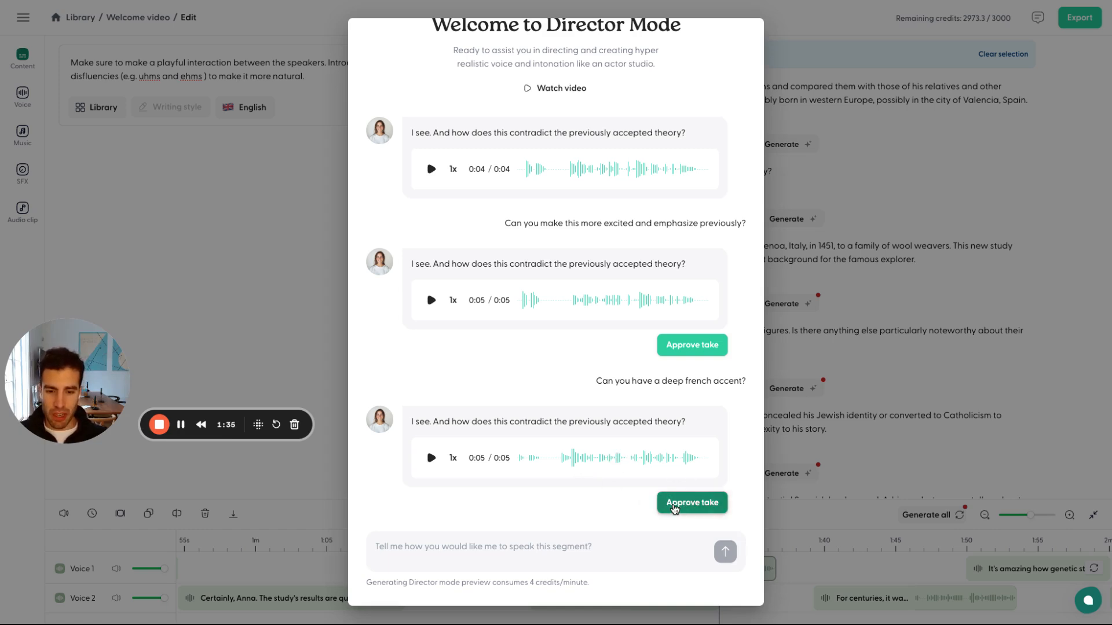
pyautogui.click(691, 503)
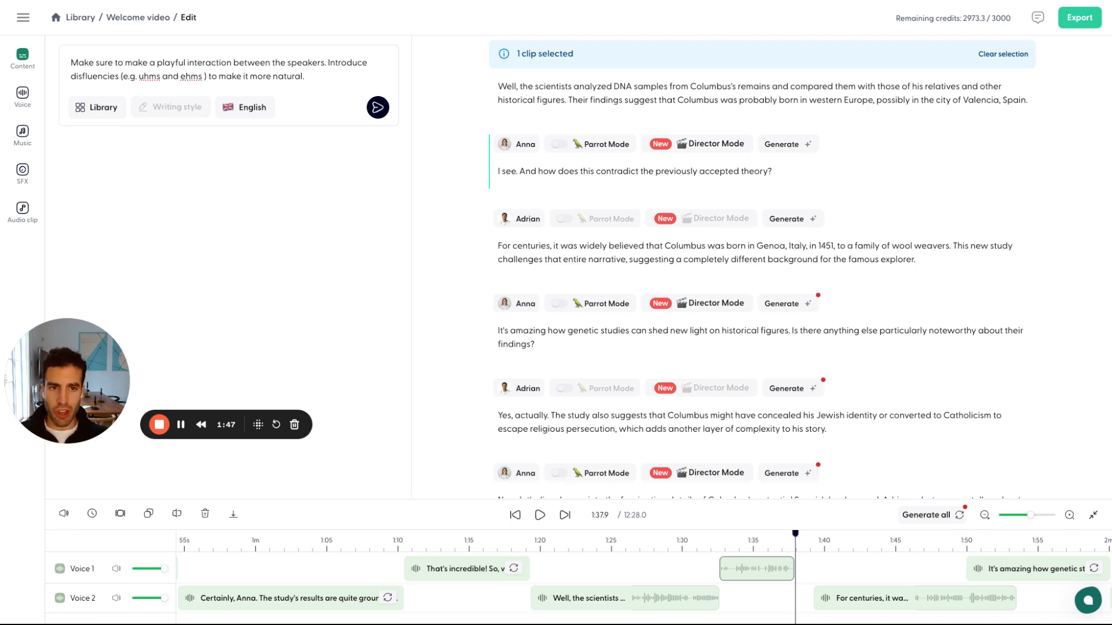
pyautogui.moveTo(638, 508)
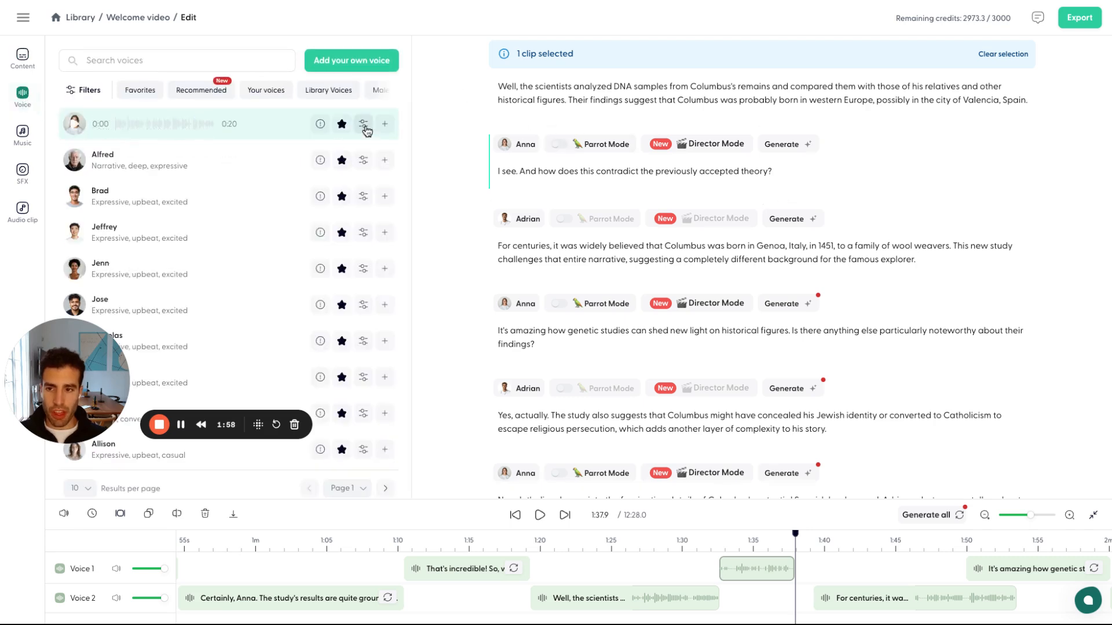
# Open Anna's voice presets from the settings icon on her Voice panel row
pyautogui.click(363, 123)
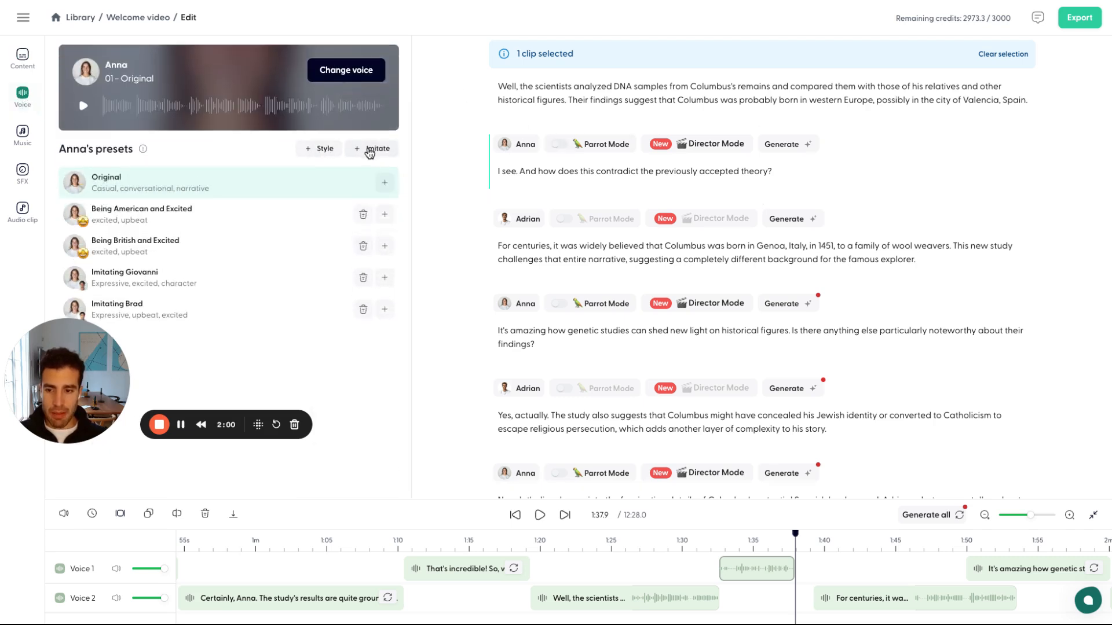